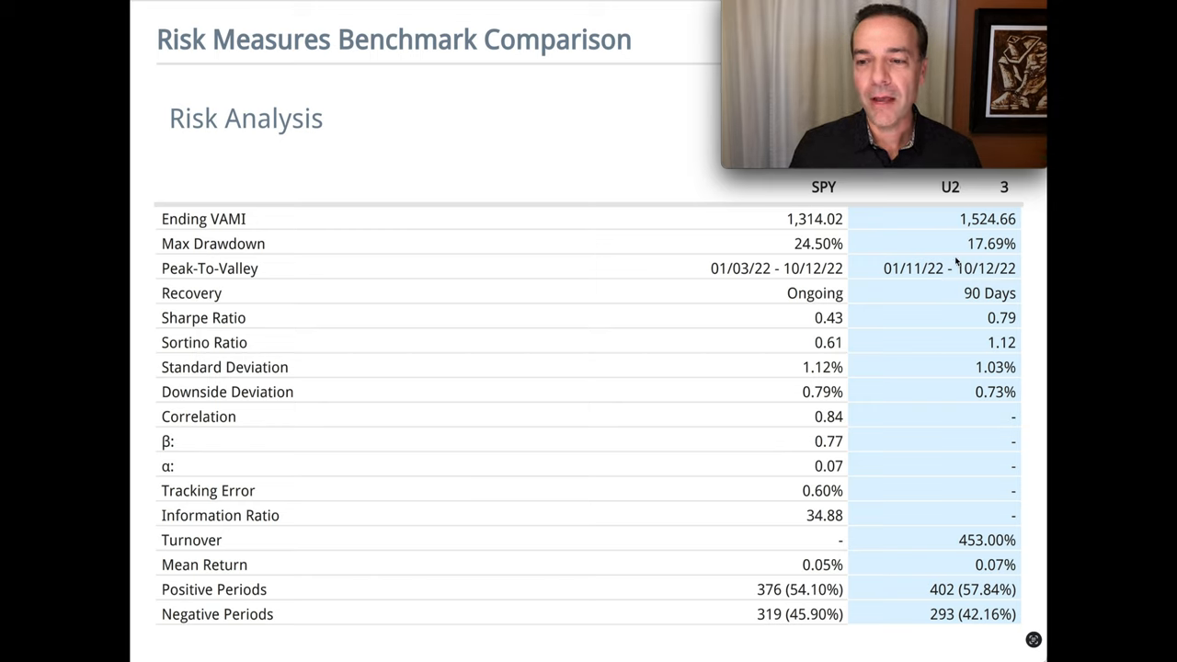
Move past the Risk Measures Benchmark Comparison table to the account-versus-SPY return distribution chart.
double_click(204, 317)
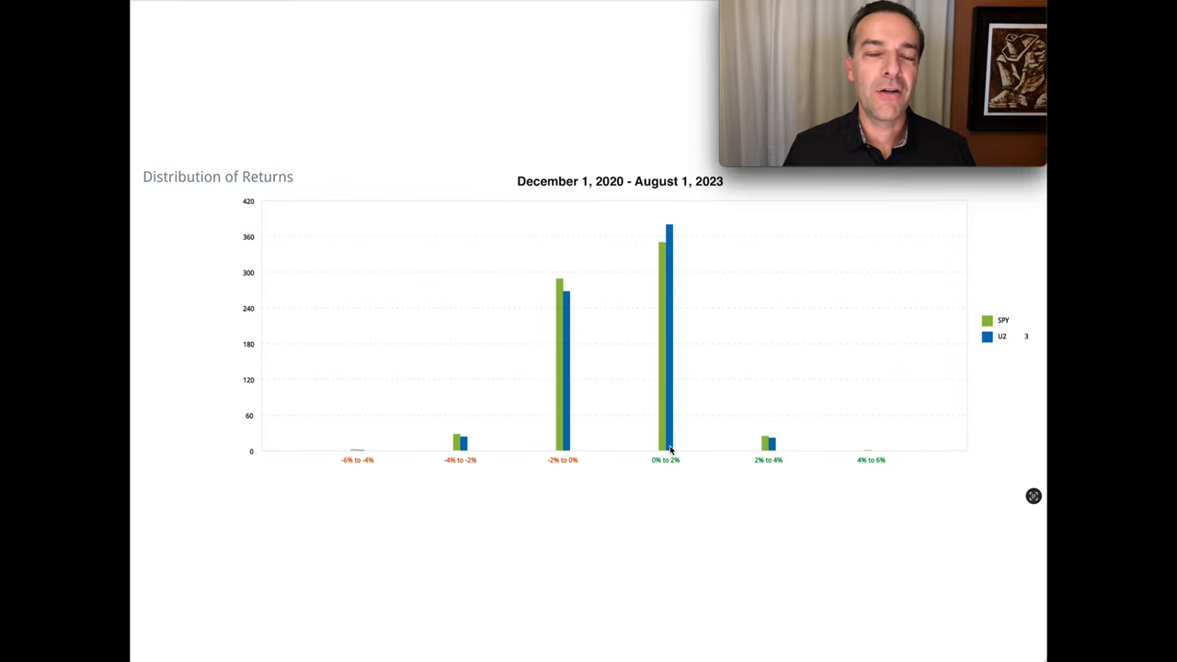
mouse_move(369, 473)
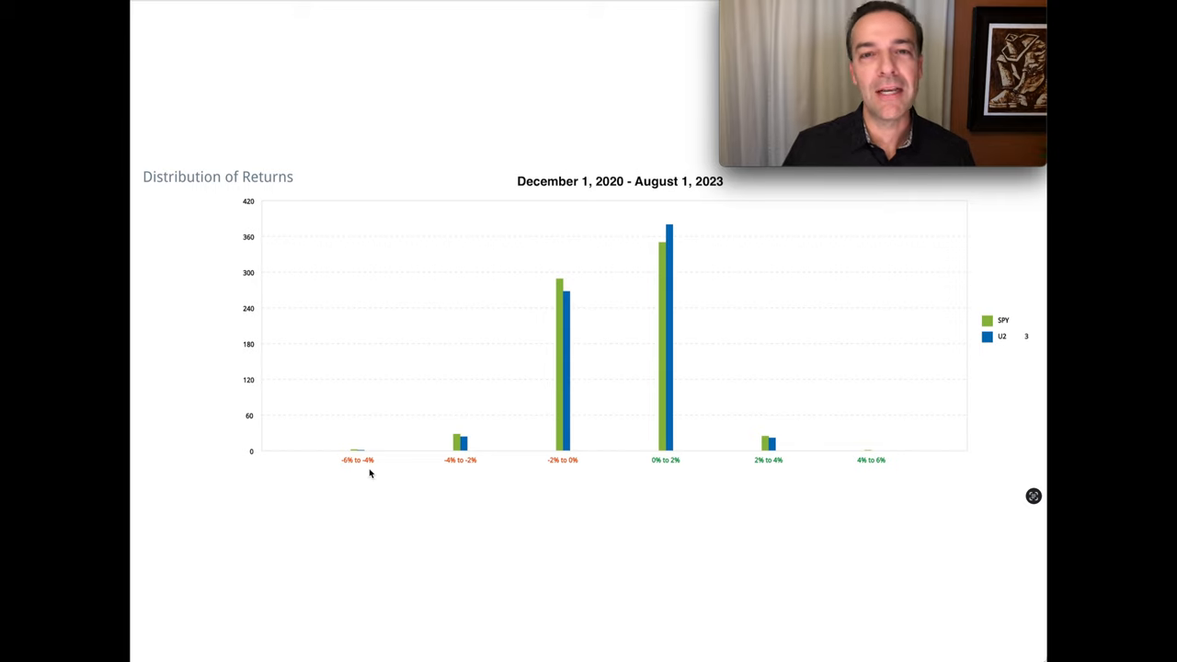
mouse_move(500, 473)
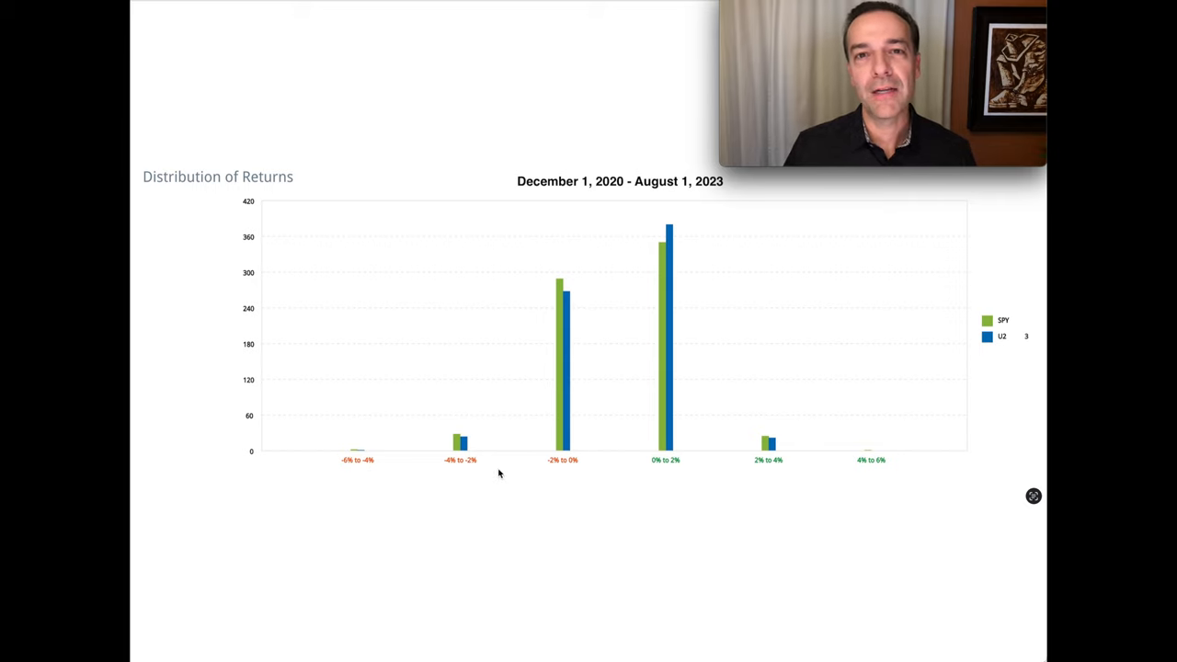
mouse_move(554, 474)
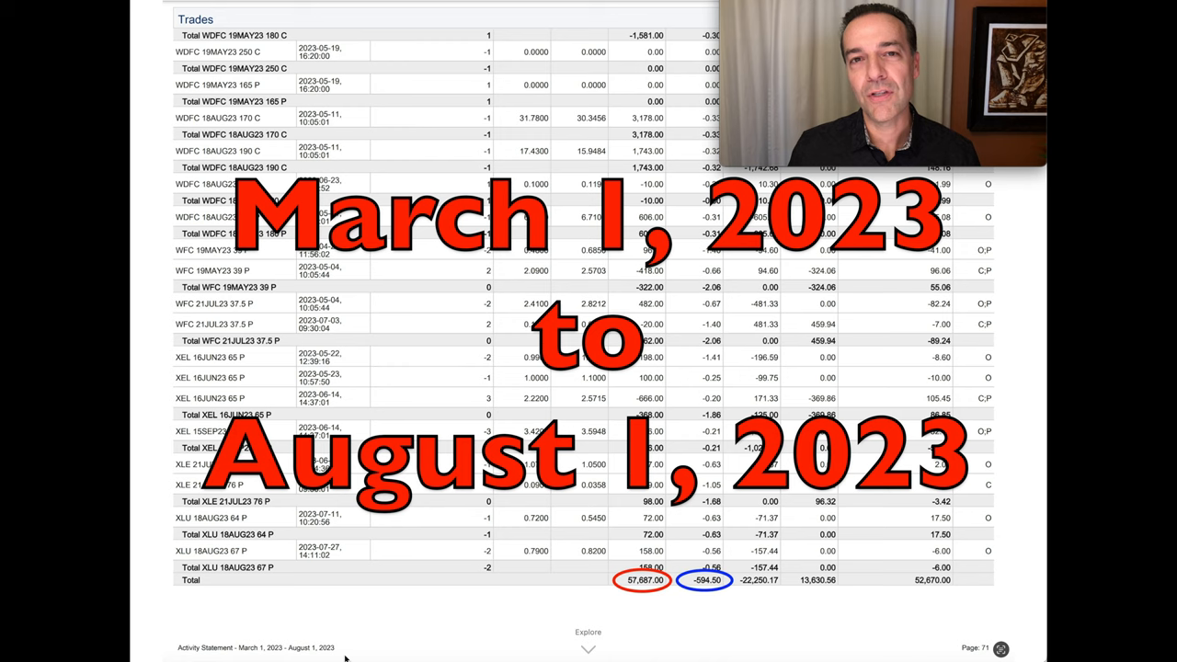
mouse_move(678, 630)
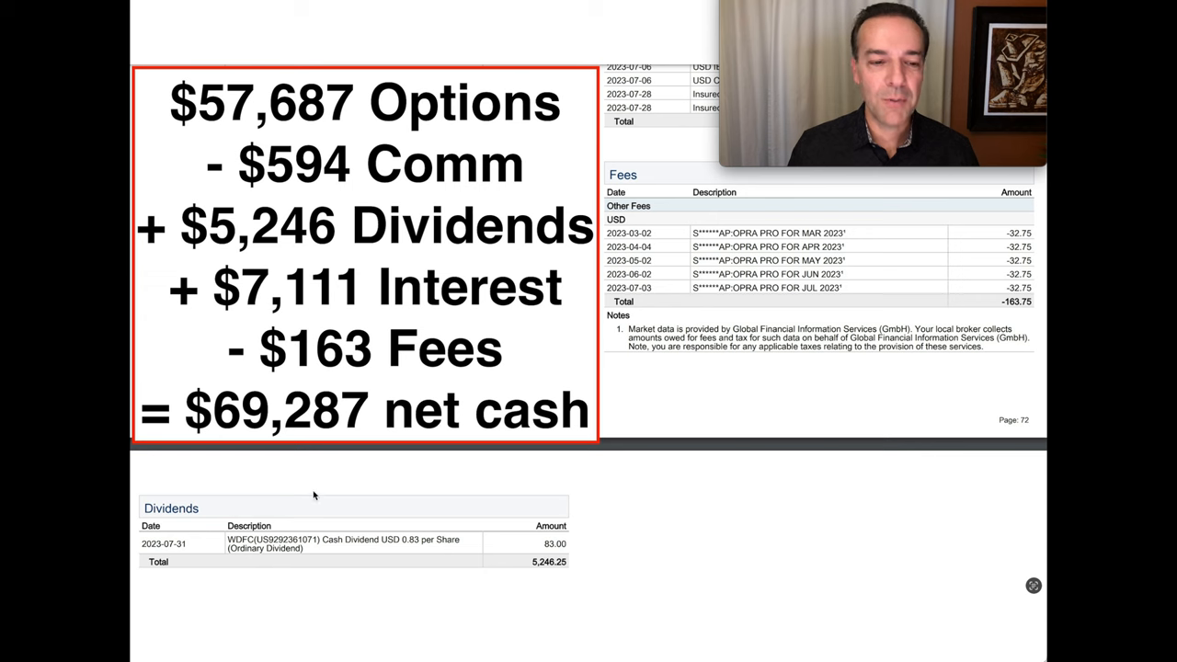
mouse_move(583, 574)
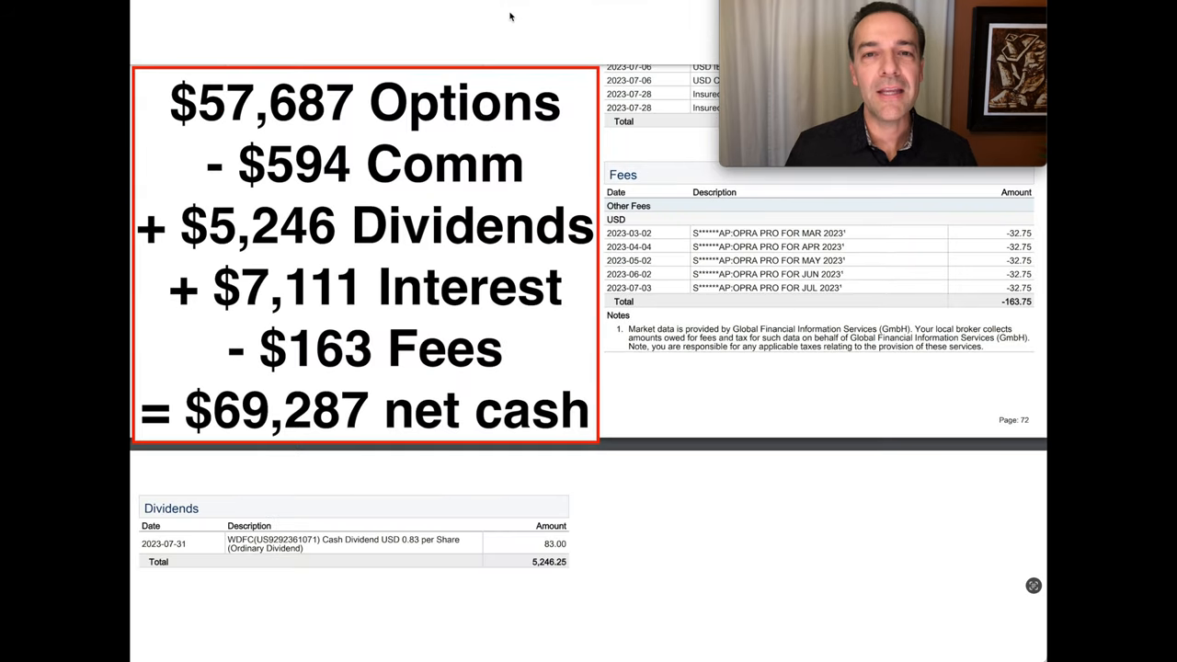
mouse_move(411, 22)
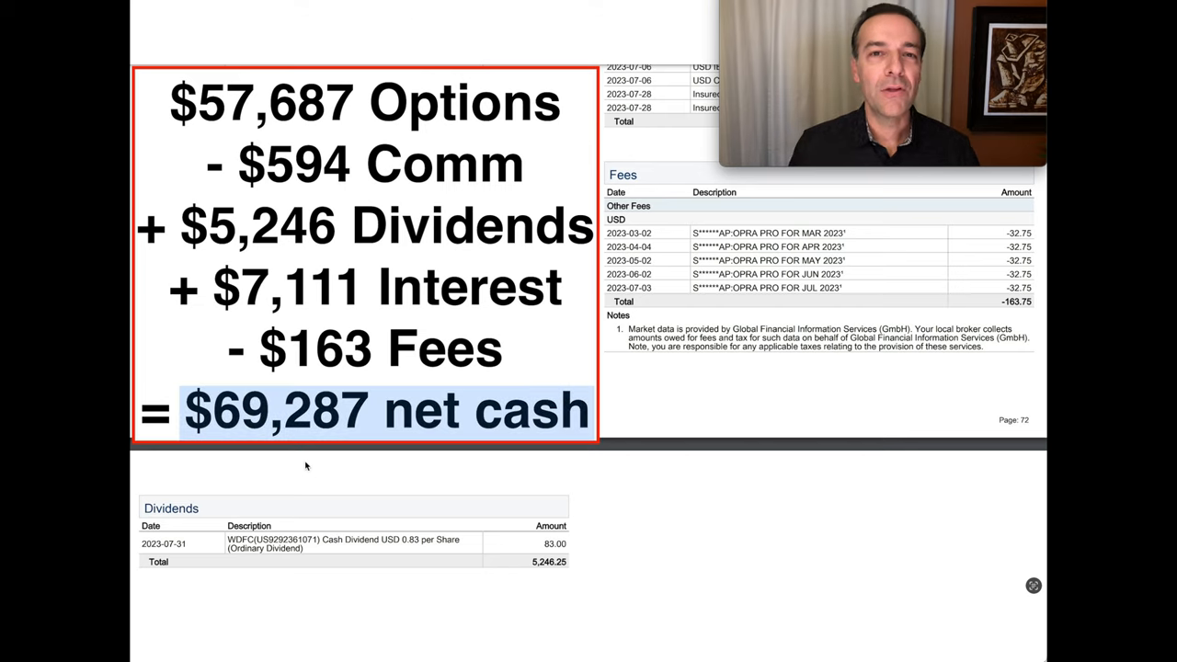
mouse_move(276, 467)
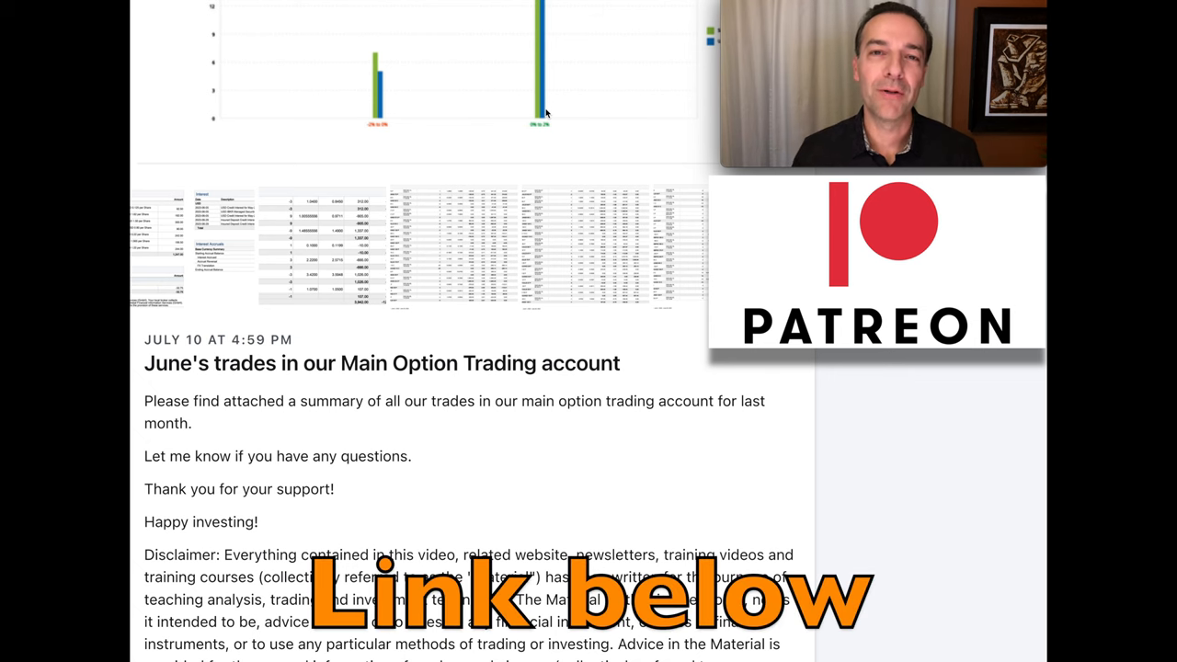
Scroll to the 7/27/23 Live Trade Alert #3 post on the GD put credit spread.
scroll(down, 3)
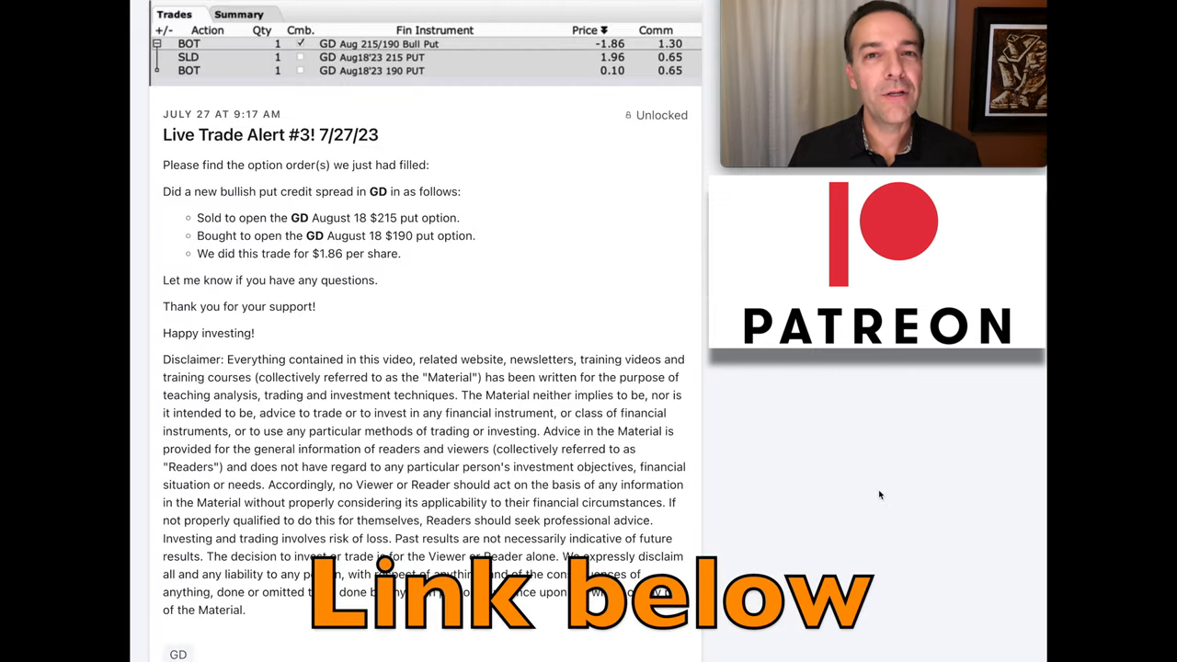